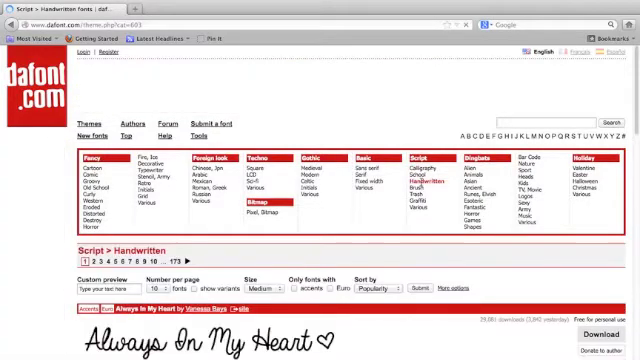
# Scroll the Script > Handwritten listing to review previews like Always In My Heart and Diamond Girl
pyautogui.scroll(-3)
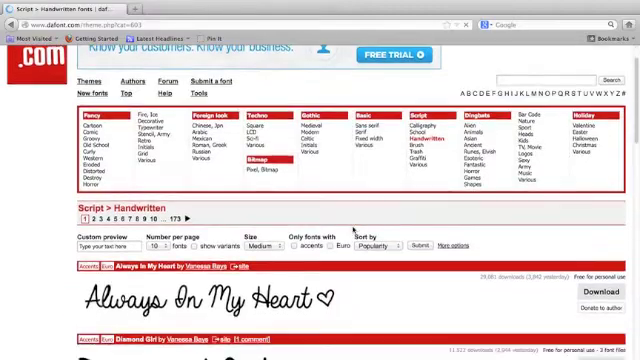
pyautogui.scroll(-3)
pyautogui.write('Regina')
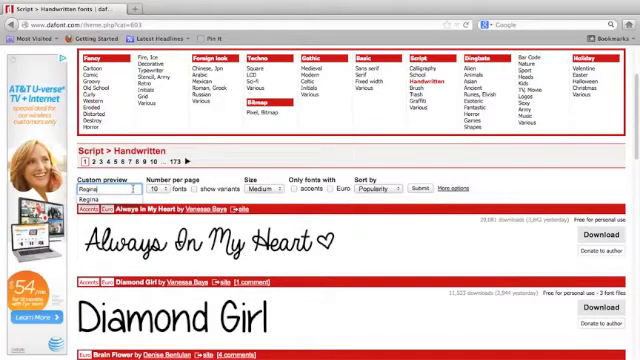
# Submit the Regina preview text with the free-to-use filter so the handwritten previews refresh
pyautogui.click(156, 188)
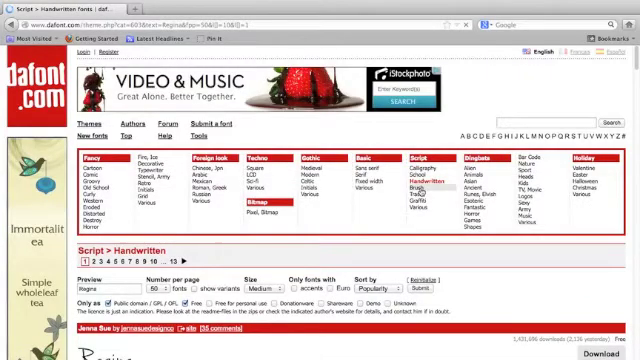
pyautogui.scroll(-3)
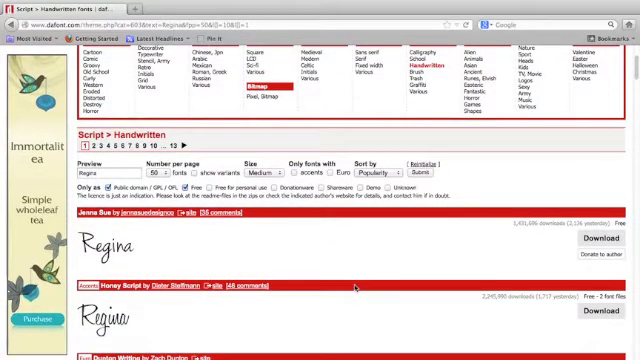
pyautogui.scroll(-3)
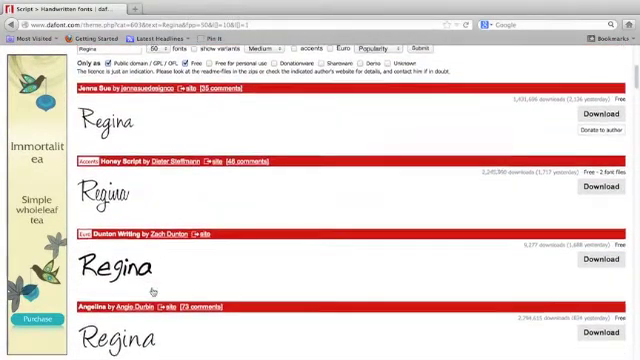
pyautogui.scroll(-3)
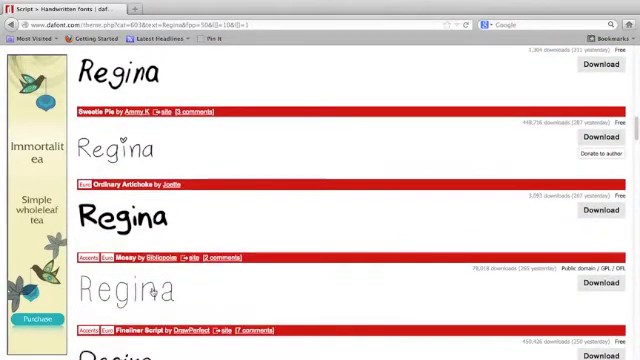
pyautogui.scroll(-3)
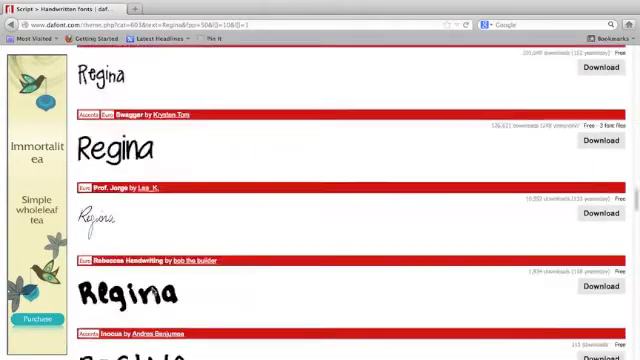
pyautogui.scroll(-3)
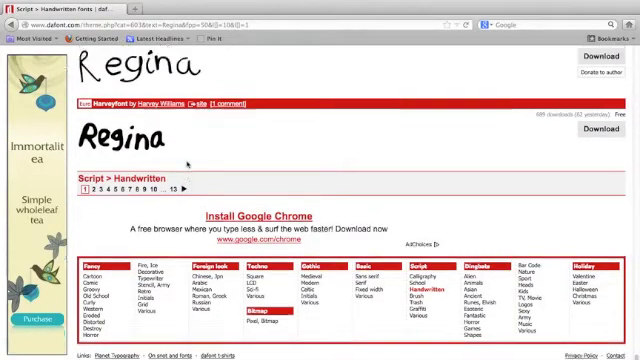
pyautogui.scroll(-3)
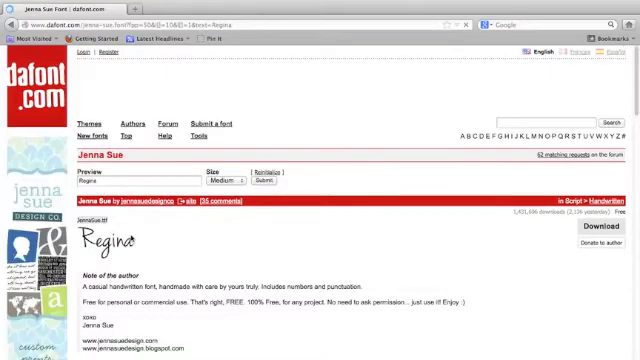
# Scroll the Jenna Sue font page to read its Regina preview and the author's notes
pyautogui.scroll(-3)
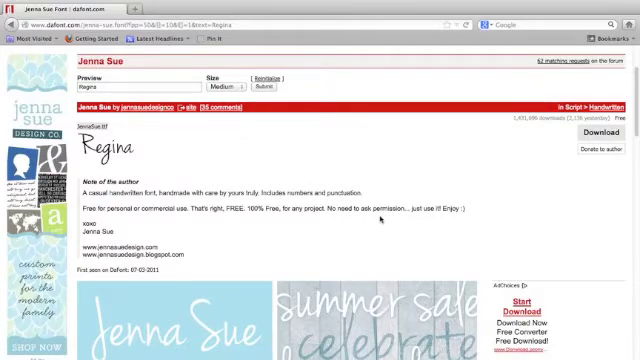
pyautogui.scroll(3)
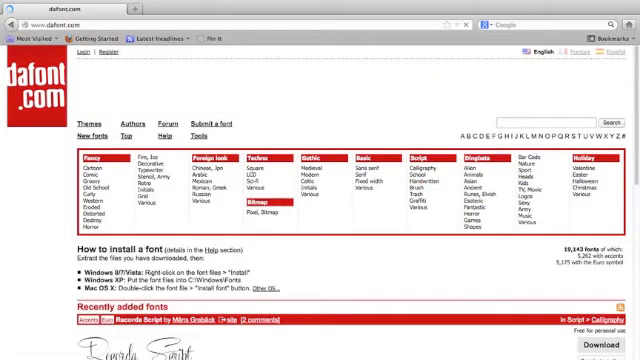
# Scroll the home page down to the Recently added fonts listing
pyautogui.scroll(-3)
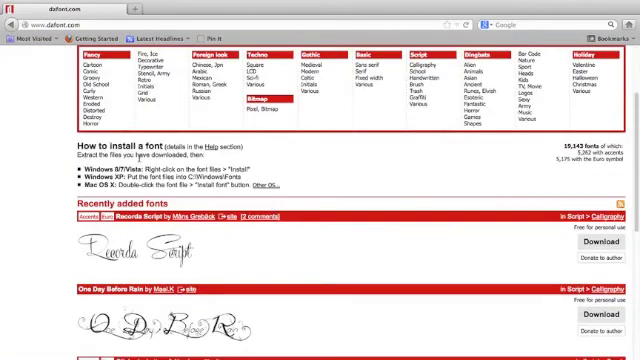